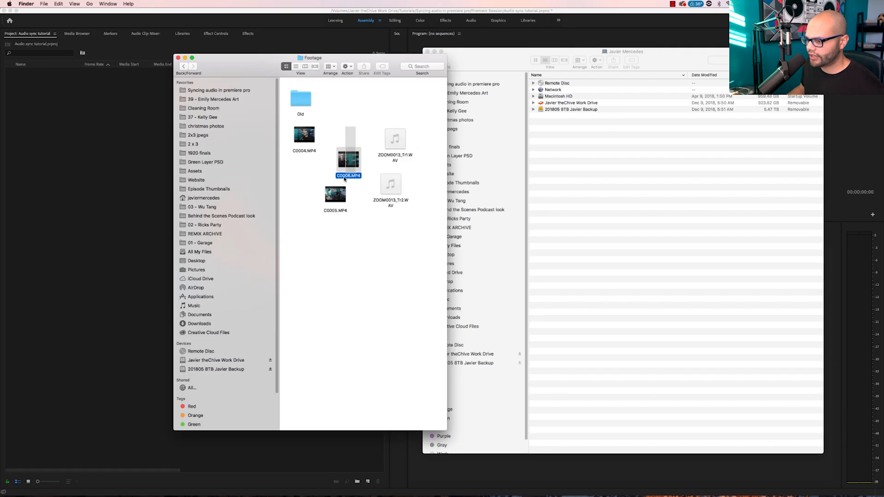
# Drag C0005, C0006 and both ZOOM0013 recorder tracks from the Finder Footage folder into Premiere
pyautogui.click(394, 138)
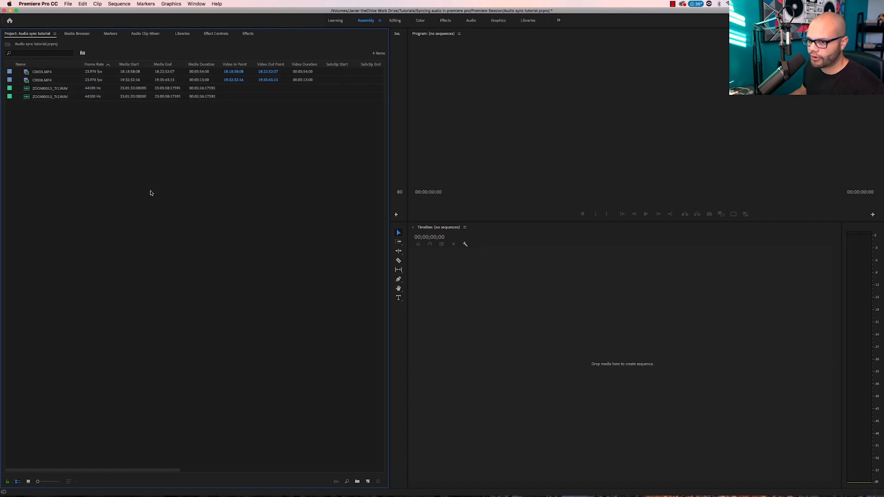
# Create the 'Sync Tut - v1.1' sequence from the selected studio camera clips
pyautogui.click(41, 80)
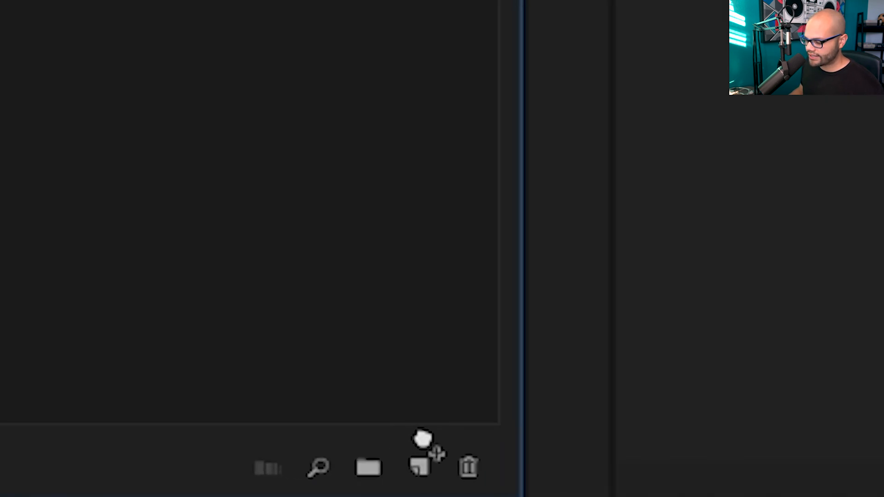
pyautogui.click(420, 466)
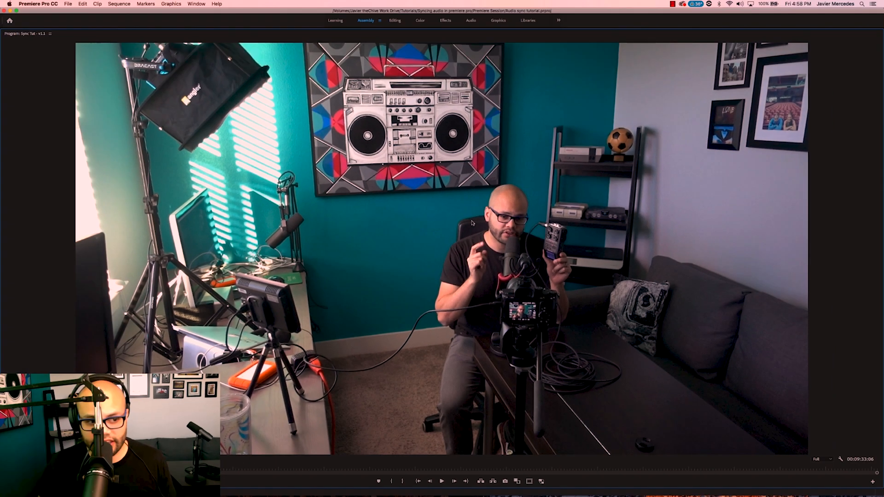
pyautogui.moveTo(438, 241)
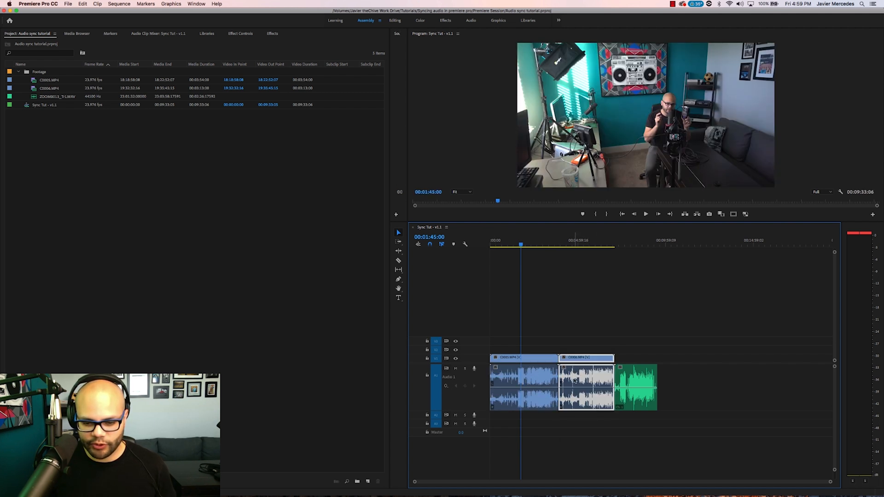
# Move C0006 to V2, its audio to A2, and the ZOOM recorder audio to A3
pyautogui.click(575, 332)
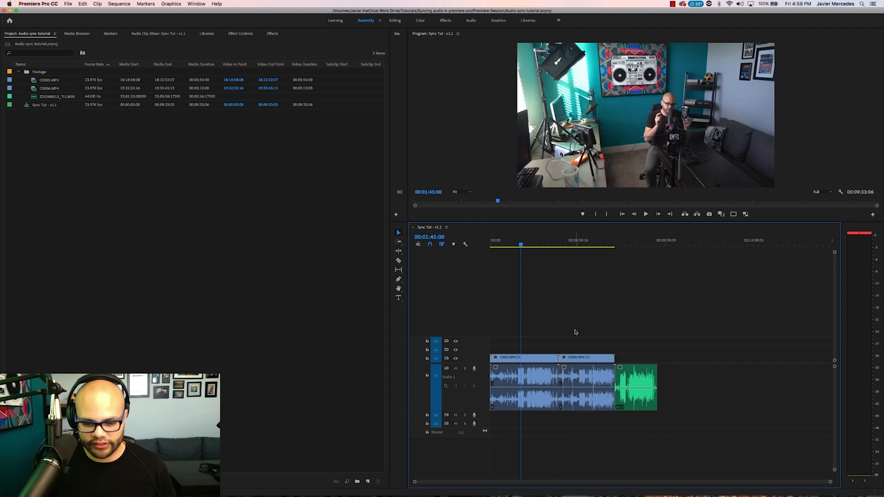
pyautogui.moveTo(441, 243)
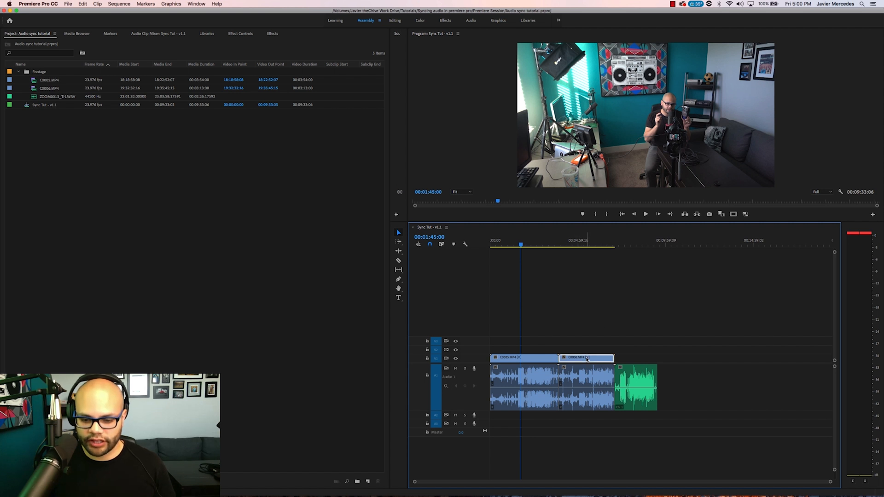
pyautogui.moveTo(586, 372)
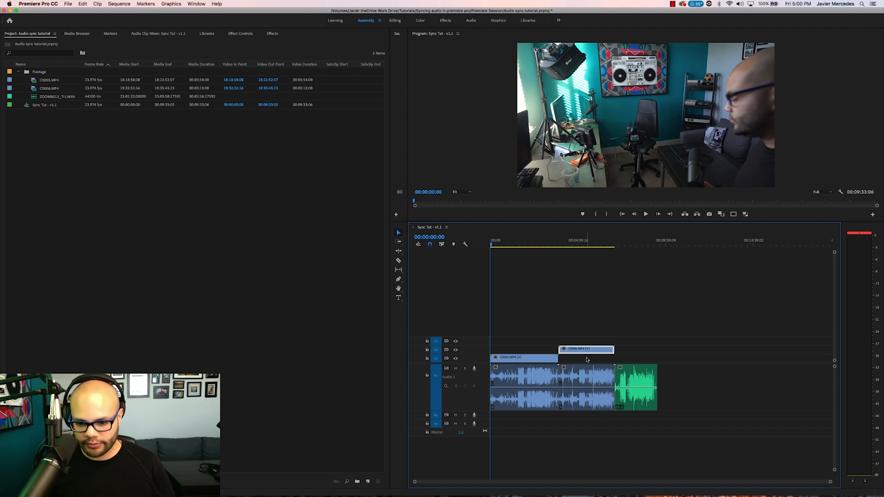
pyautogui.click(587, 384)
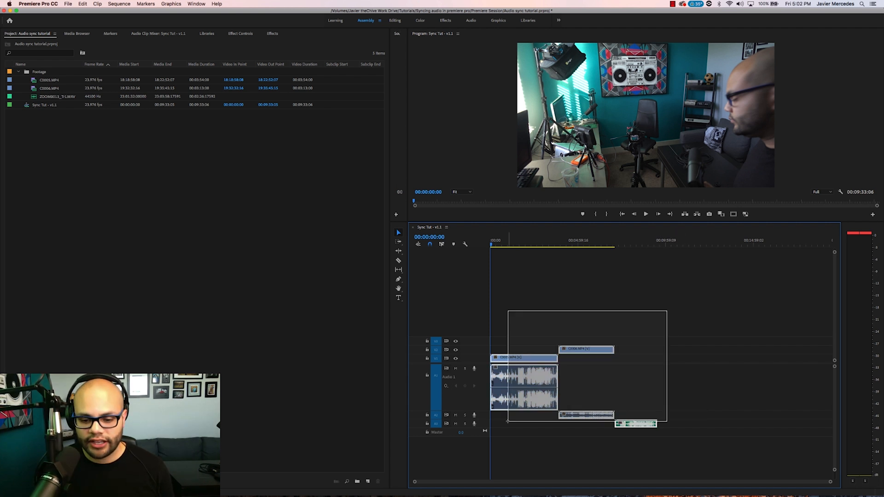
# Synchronize both camera clips and the recorder audio using Audio as the sync point
pyautogui.rightClick(510, 357)
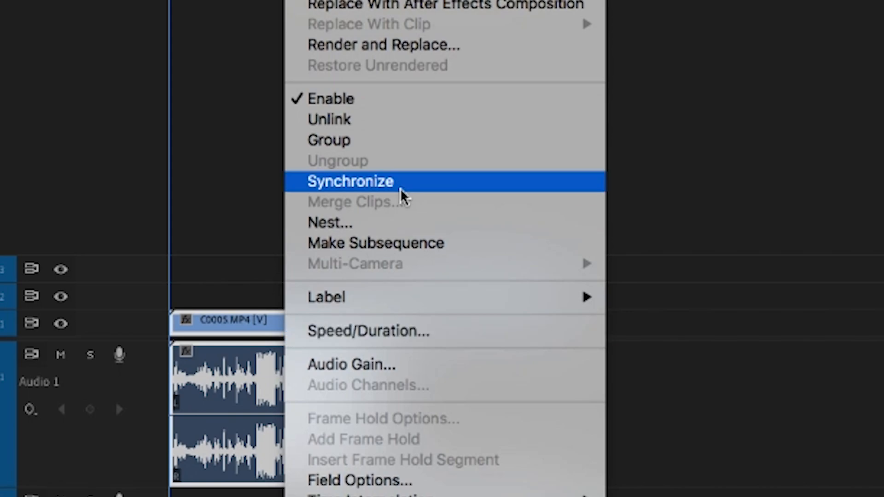
pyautogui.click(351, 181)
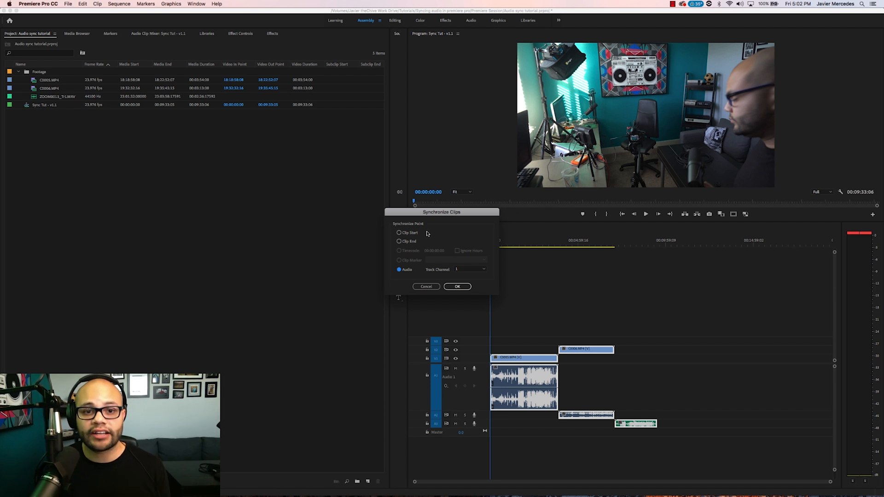
pyautogui.moveTo(410, 281)
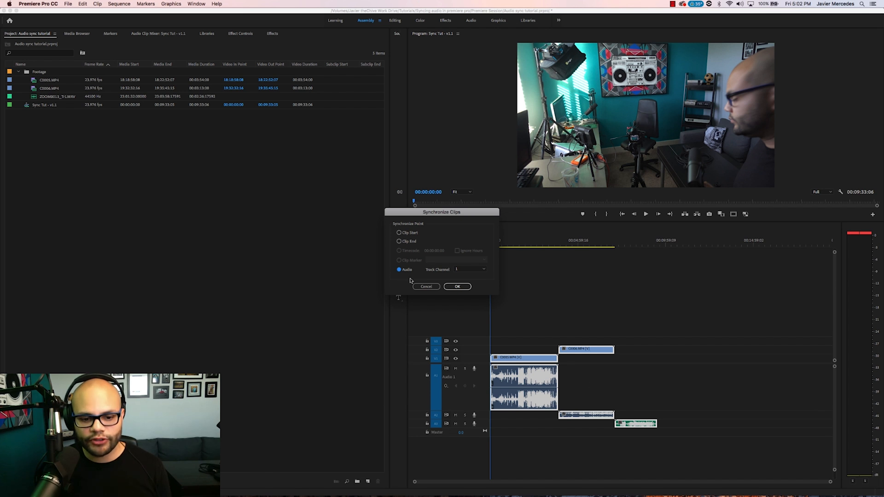
pyautogui.click(457, 286)
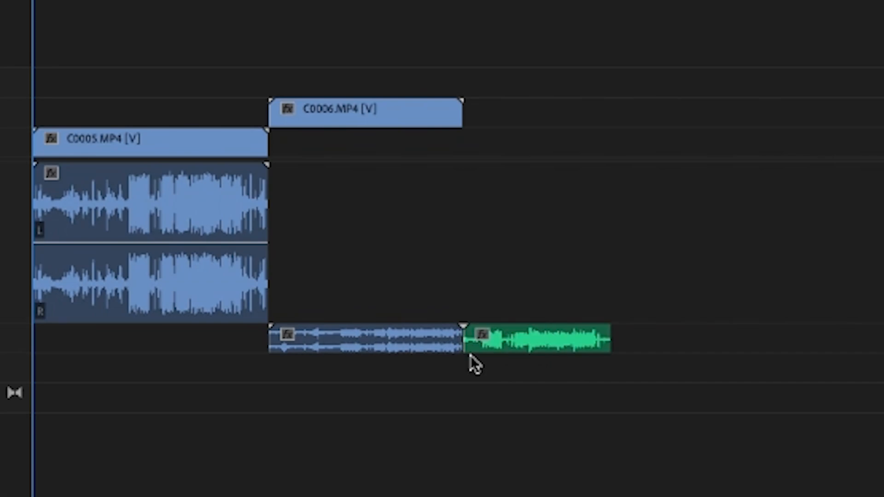
pyautogui.moveTo(434, 355)
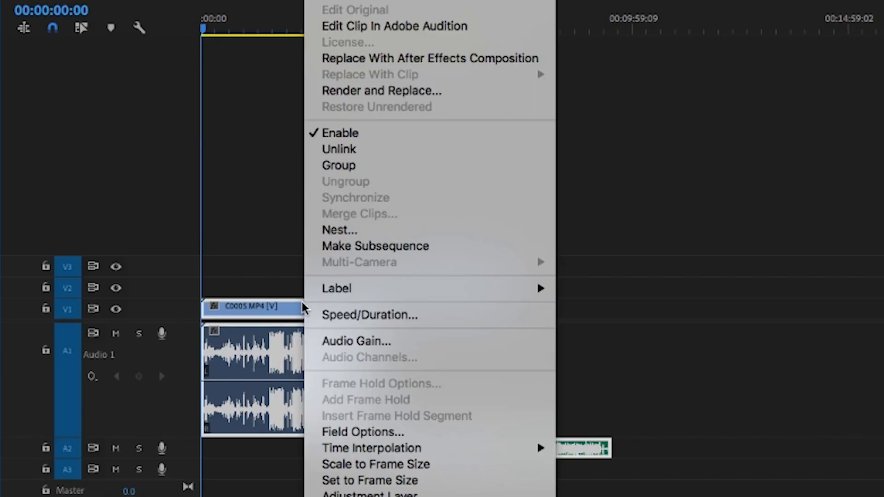
pyautogui.moveTo(401, 201)
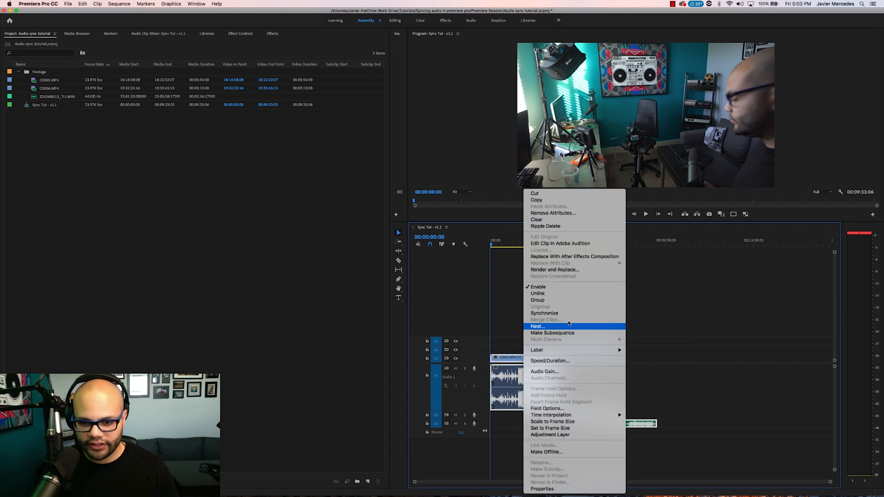
pyautogui.click(544, 314)
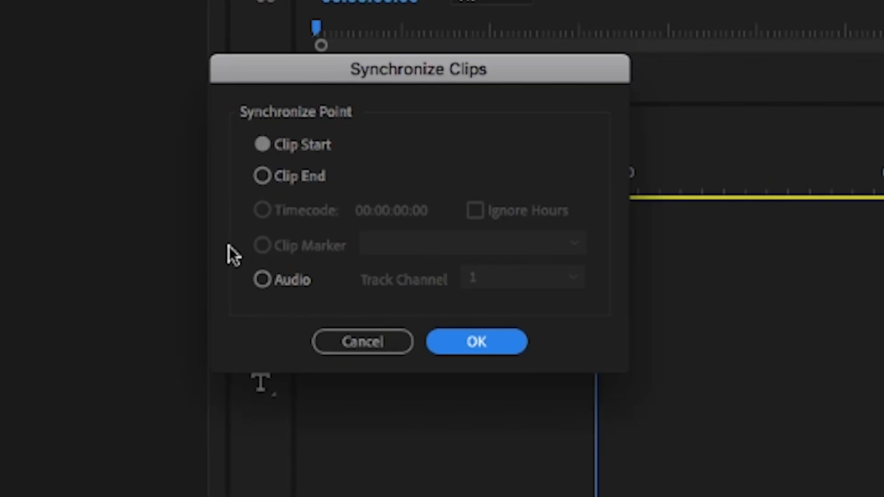
pyautogui.click(476, 341)
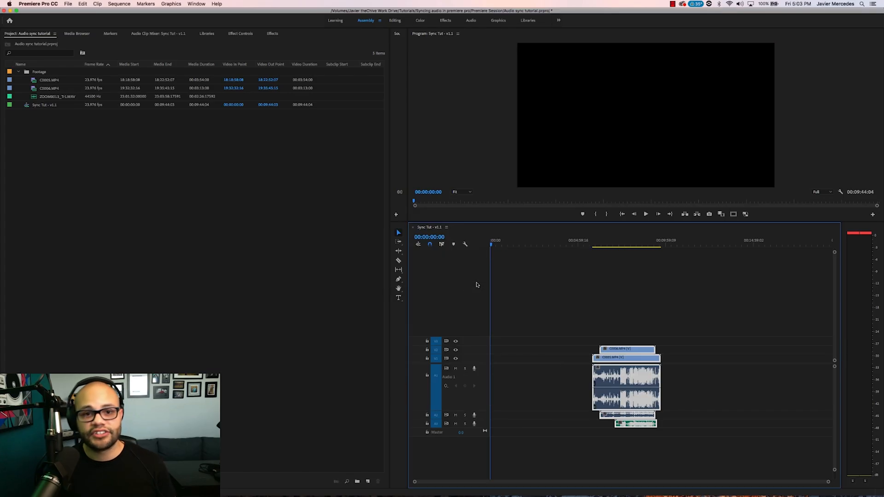
pyautogui.moveTo(640, 303)
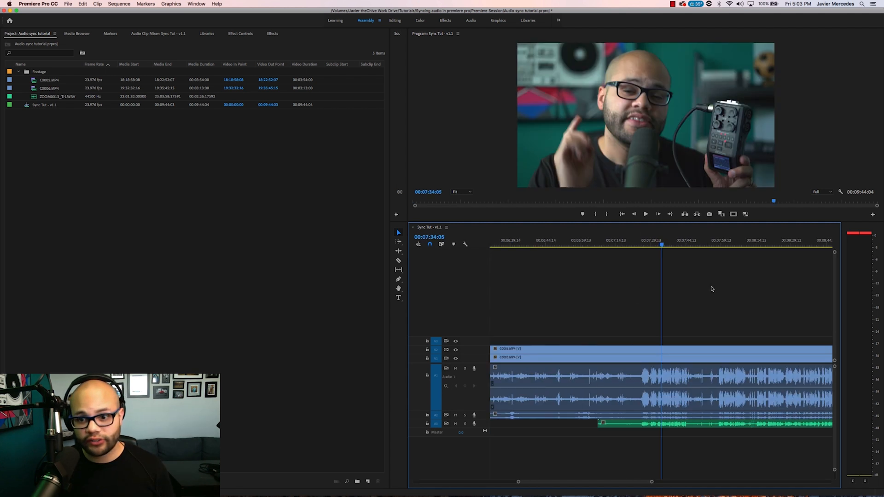
# Enlarge the audio track heights and zoom in near 00:08:13 to inspect the clap waveforms
pyautogui.click(645, 214)
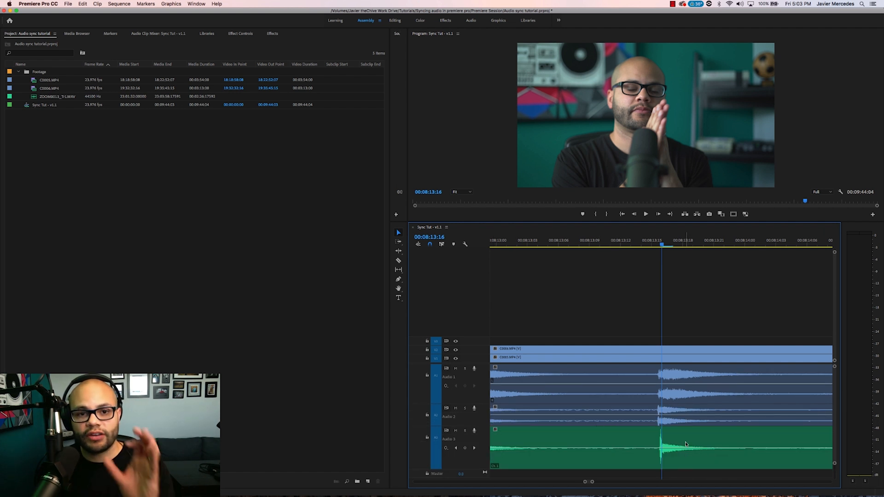
pyautogui.moveTo(685, 444)
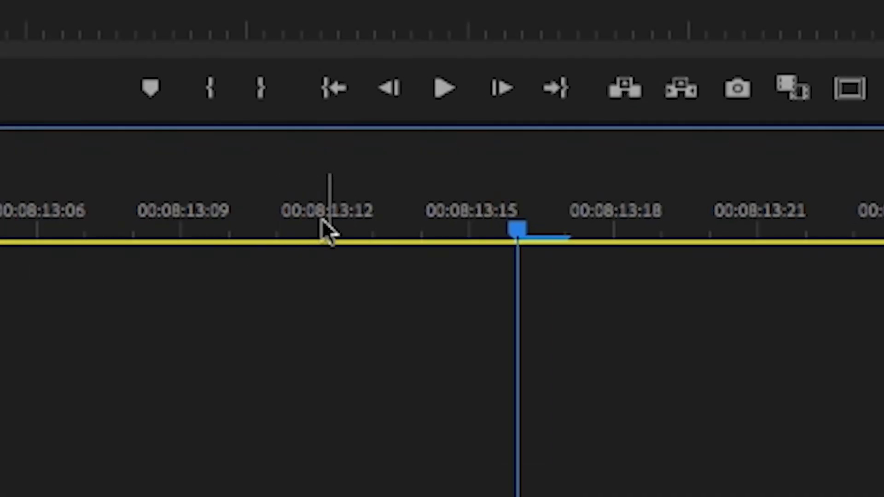
pyautogui.moveTo(612, 229)
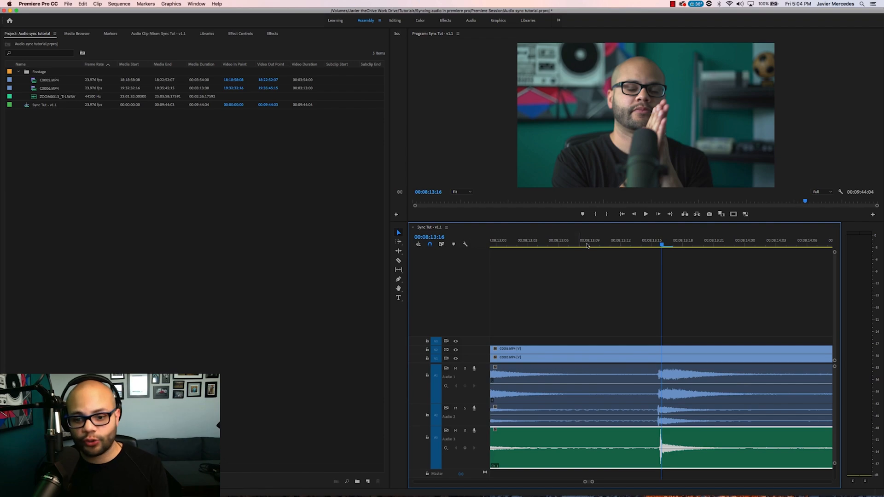
pyautogui.moveTo(641, 233)
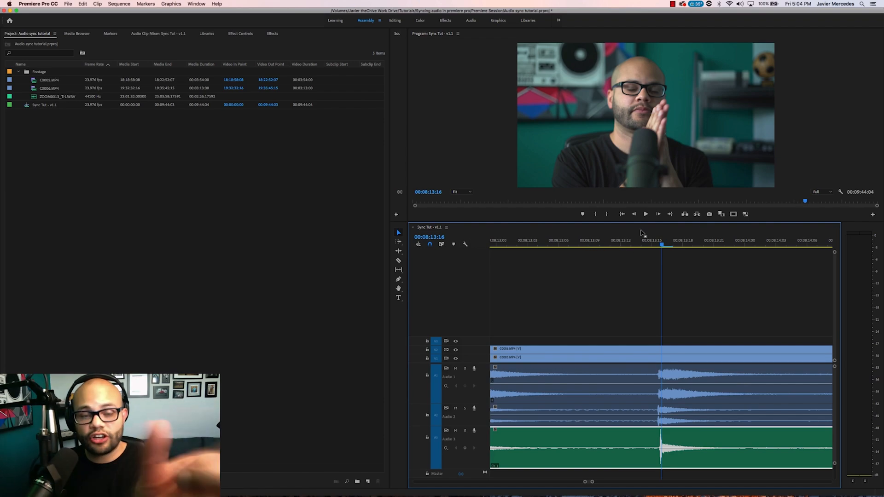
pyautogui.moveTo(623, 291)
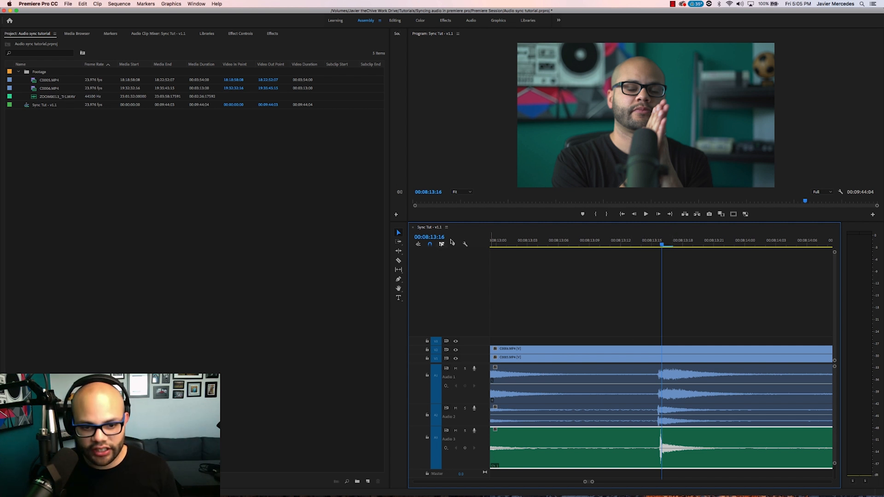
# Show audio time units and nudge the A3 recorder clip to match the camera clap spike
pyautogui.click(446, 227)
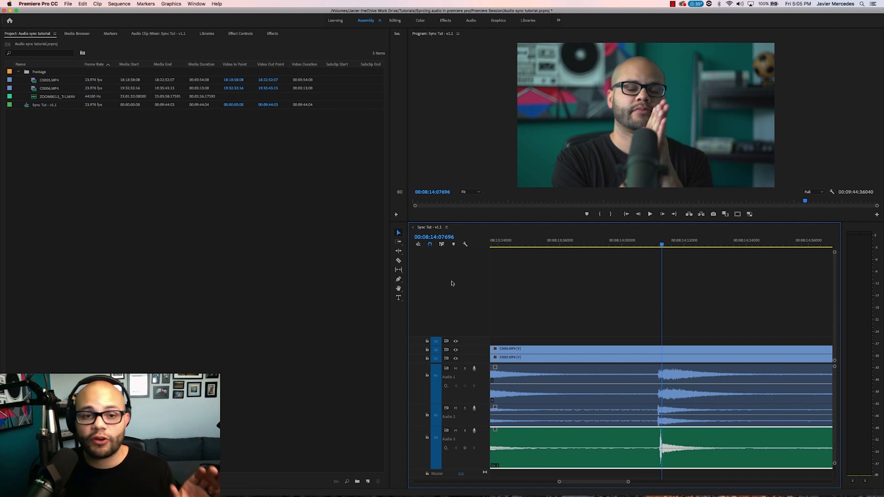
pyautogui.moveTo(620, 253)
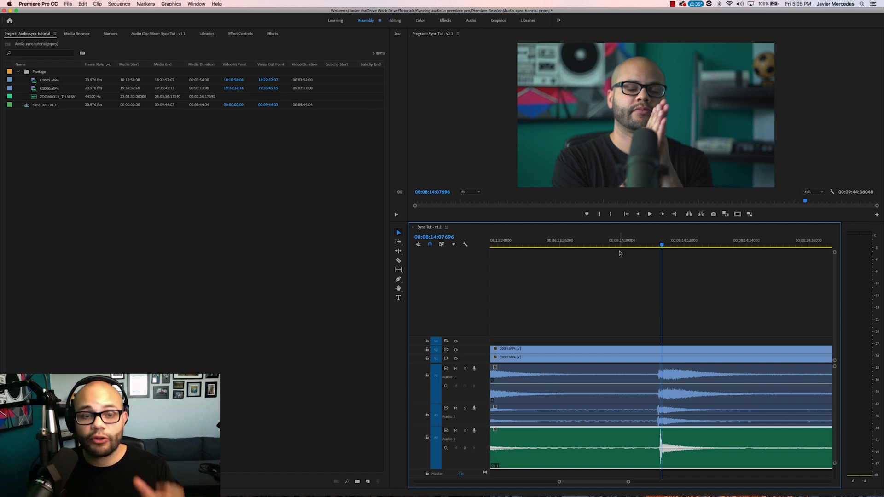
pyautogui.moveTo(616, 255)
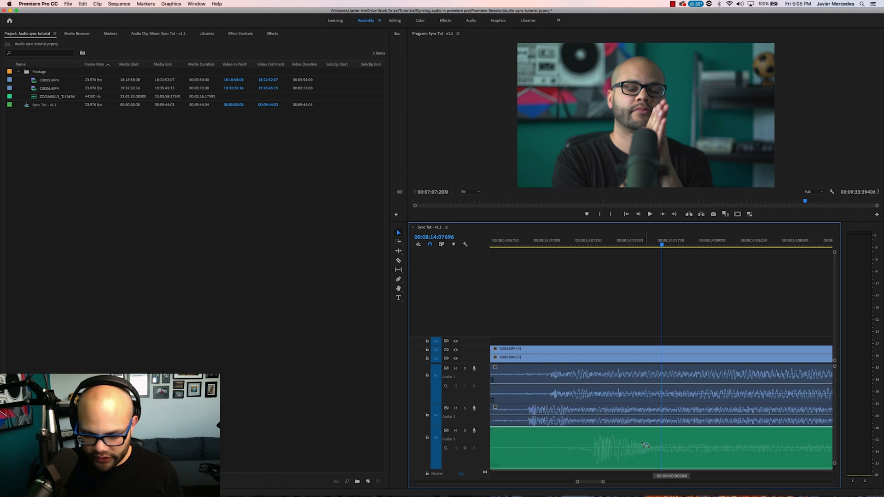
pyautogui.click(547, 241)
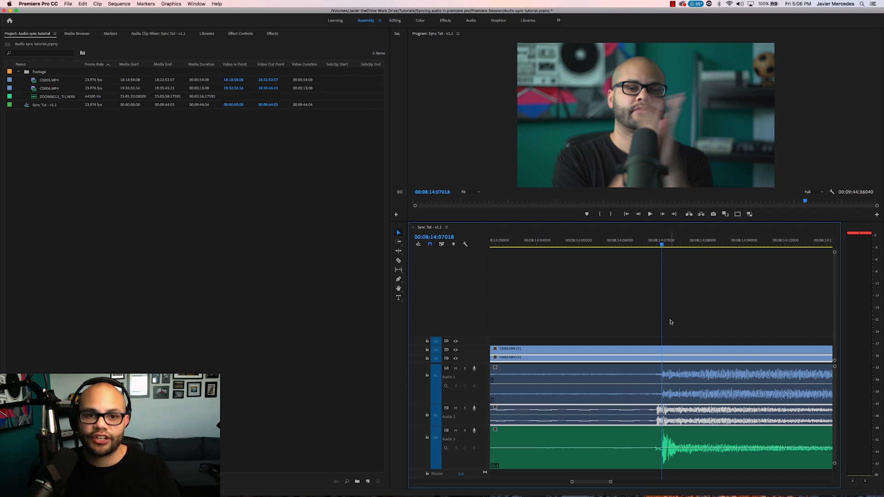
pyautogui.moveTo(674, 409)
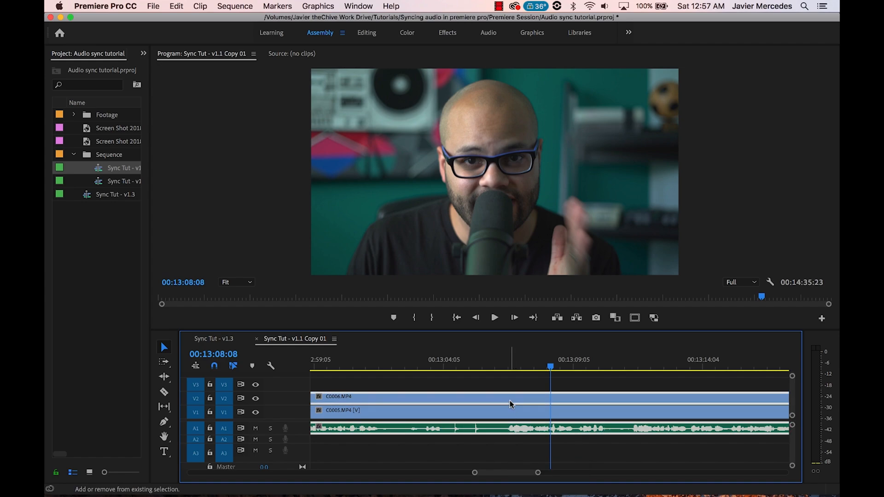
# Group the synced clips with the recorder audio and turn off Show Audio Time Units
pyautogui.rightClick(510, 404)
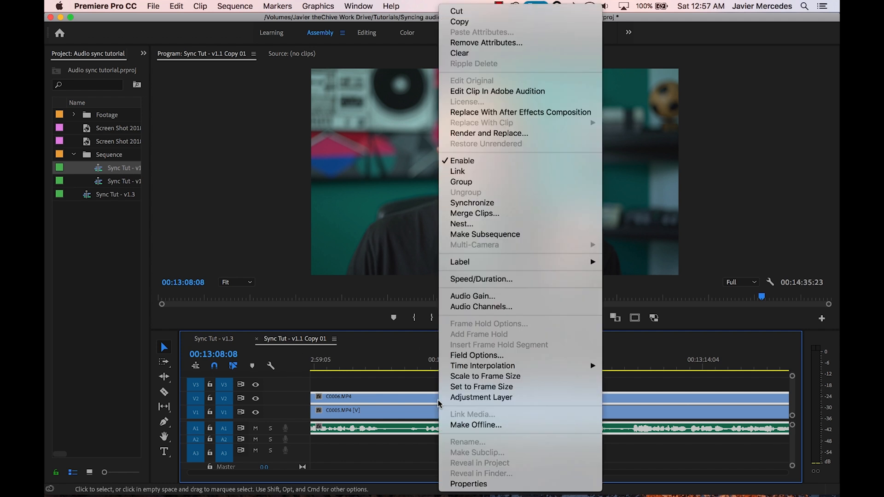
pyautogui.moveTo(460, 181)
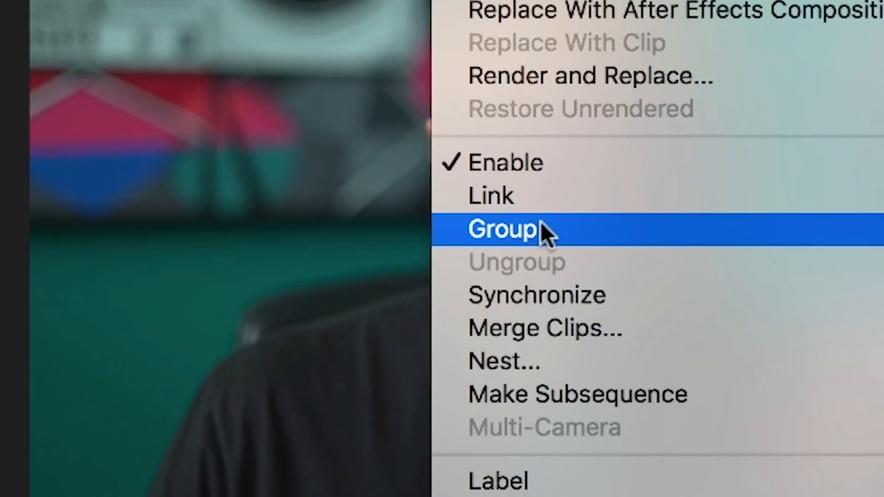
pyautogui.click(500, 229)
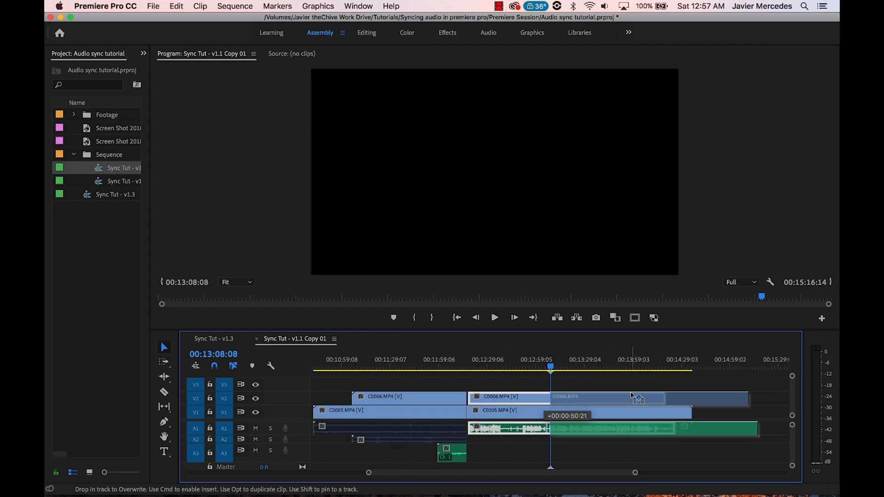
pyautogui.click(334, 338)
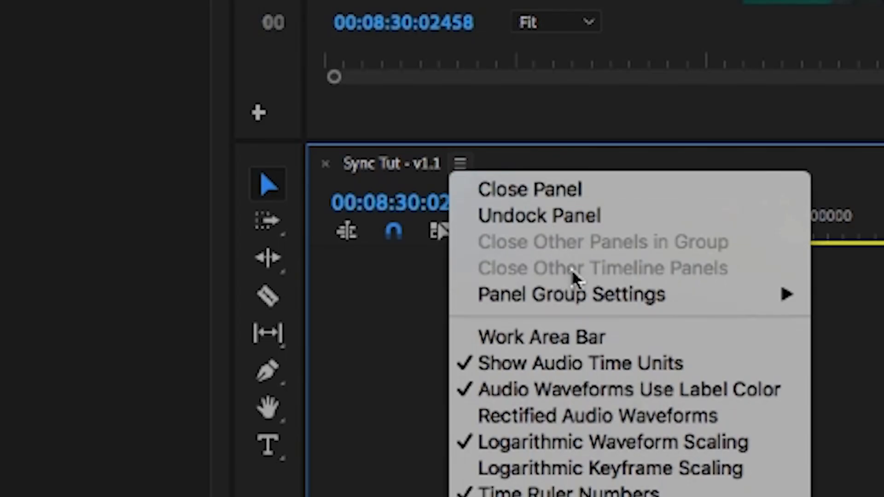
pyautogui.click(578, 363)
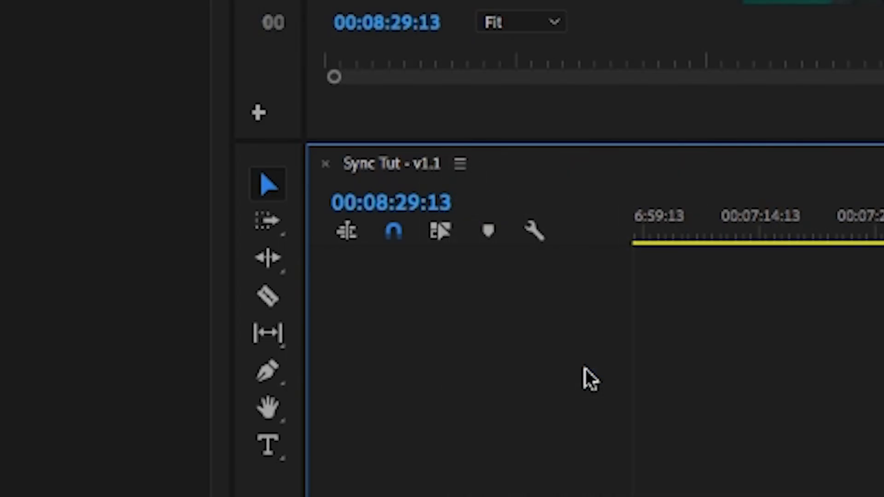